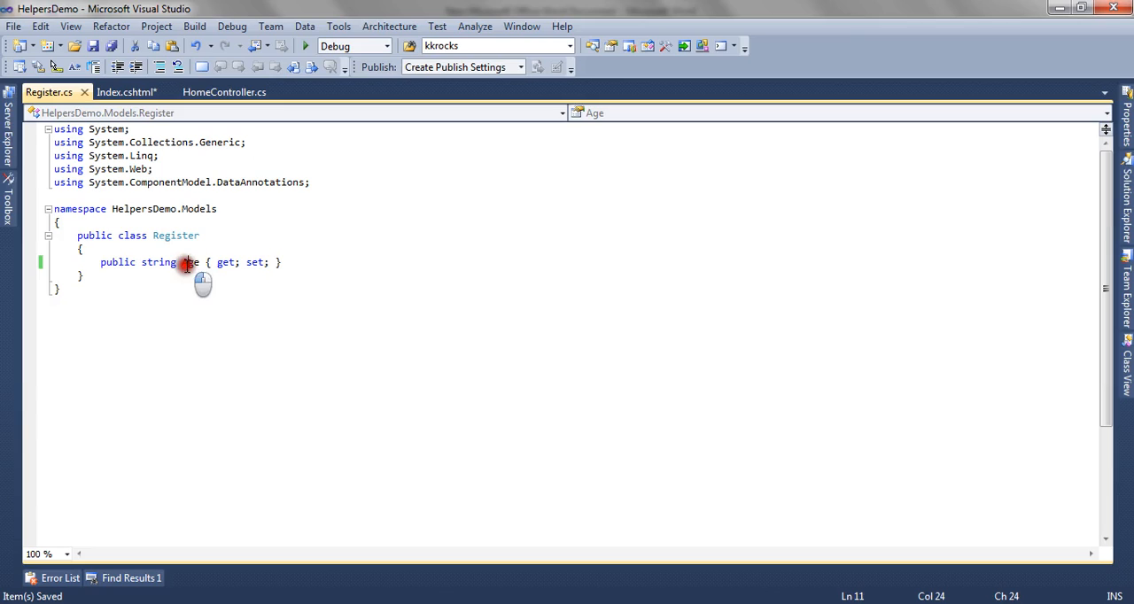
Select the Age property in Register.cs and switch to the Index.cshtml view
double_click(190, 263)
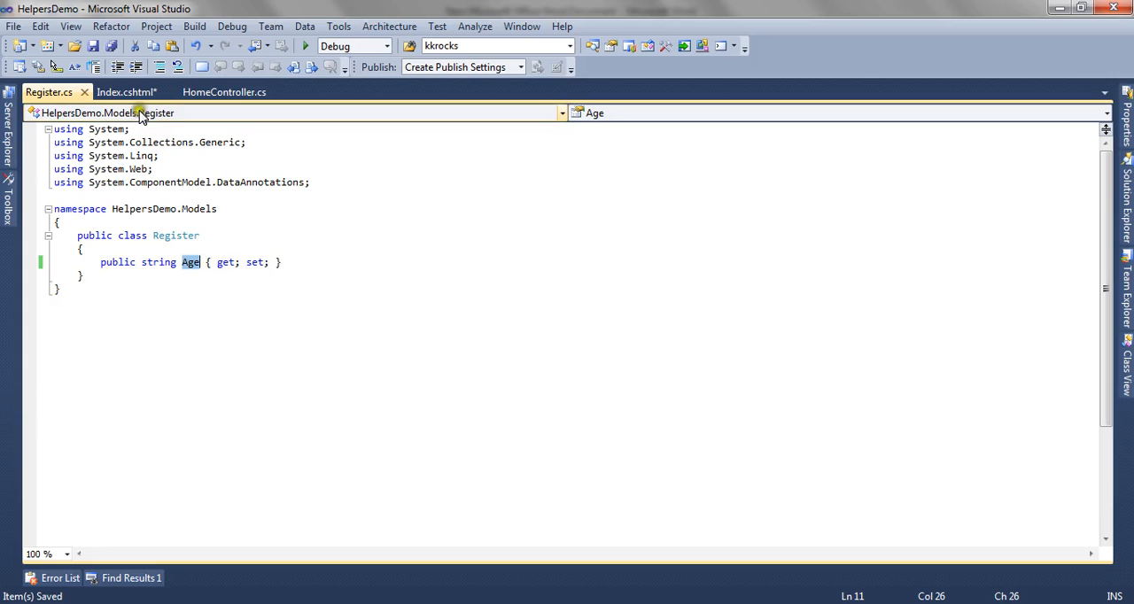
click(125, 92)
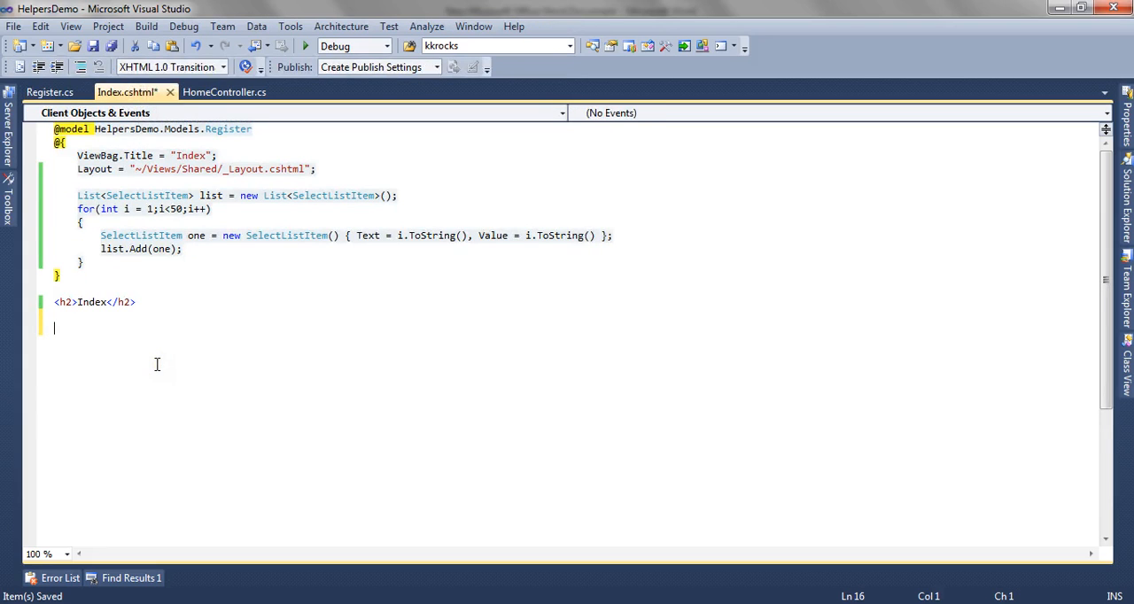
mouse_move(175, 347)
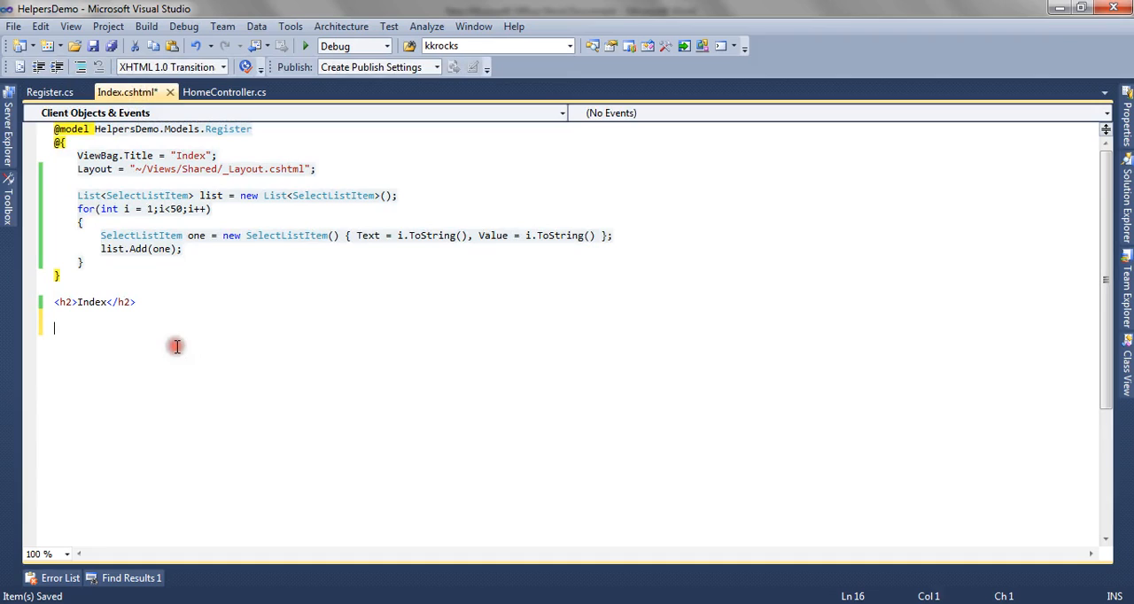
text(@html)
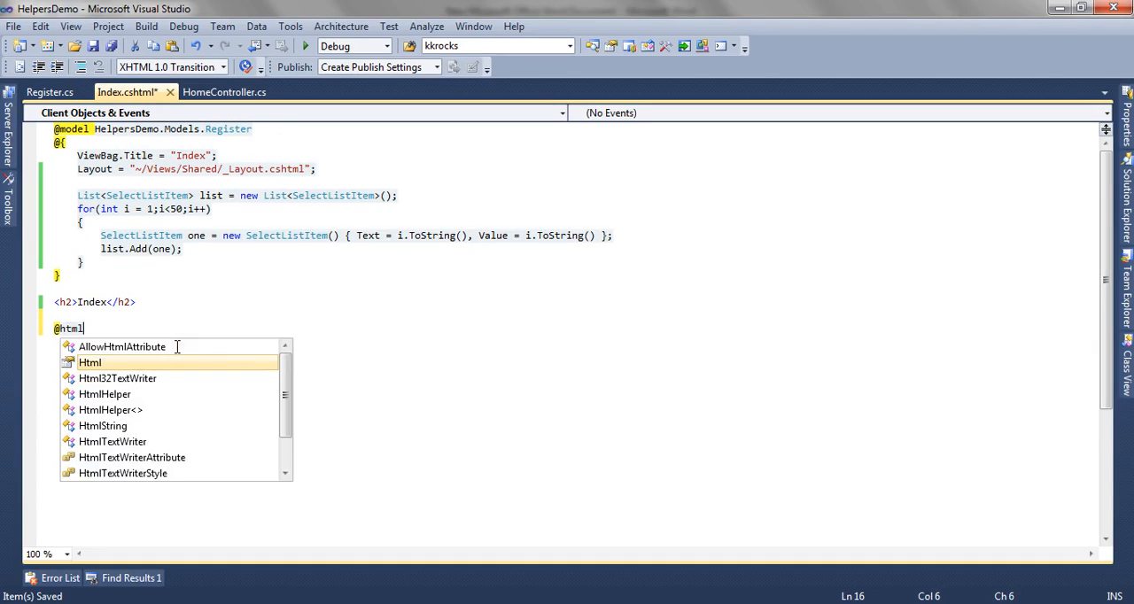
text(.DropDownListFor)
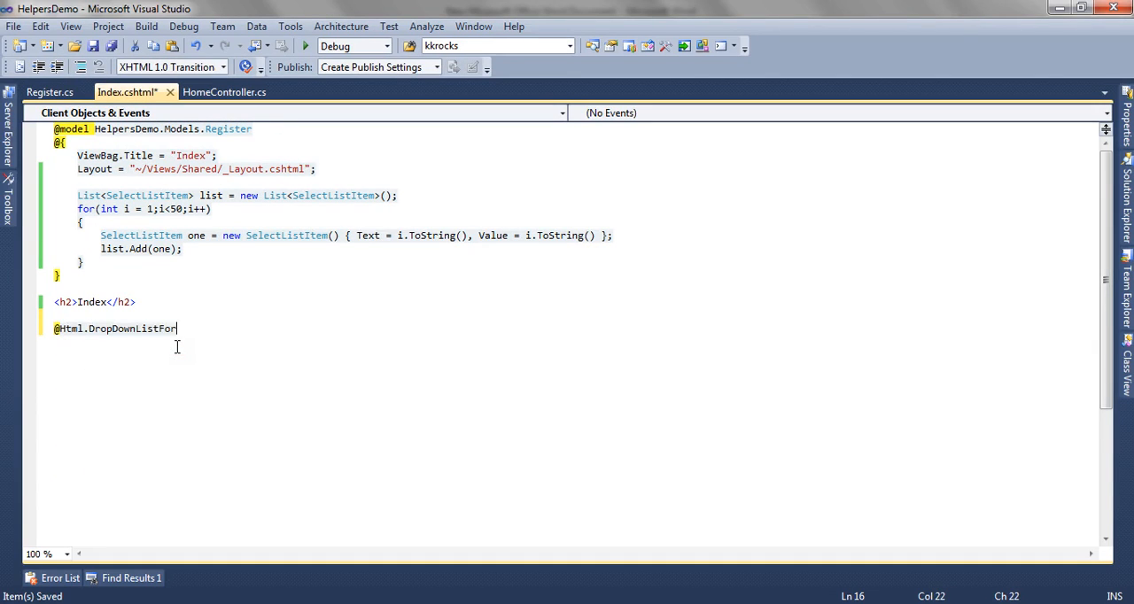
text(()
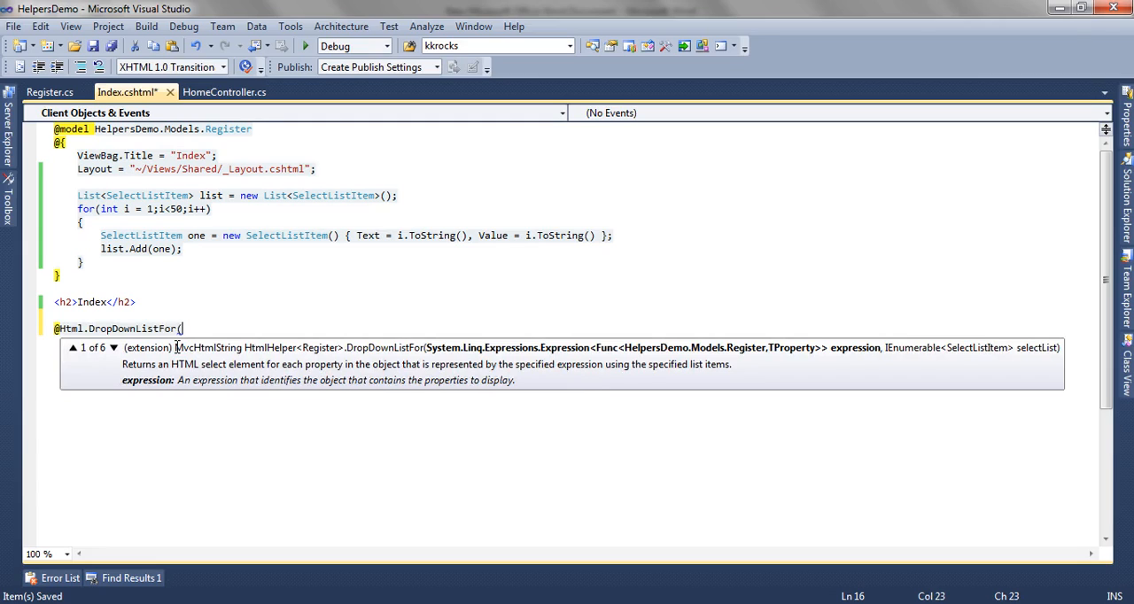
text(c =>)
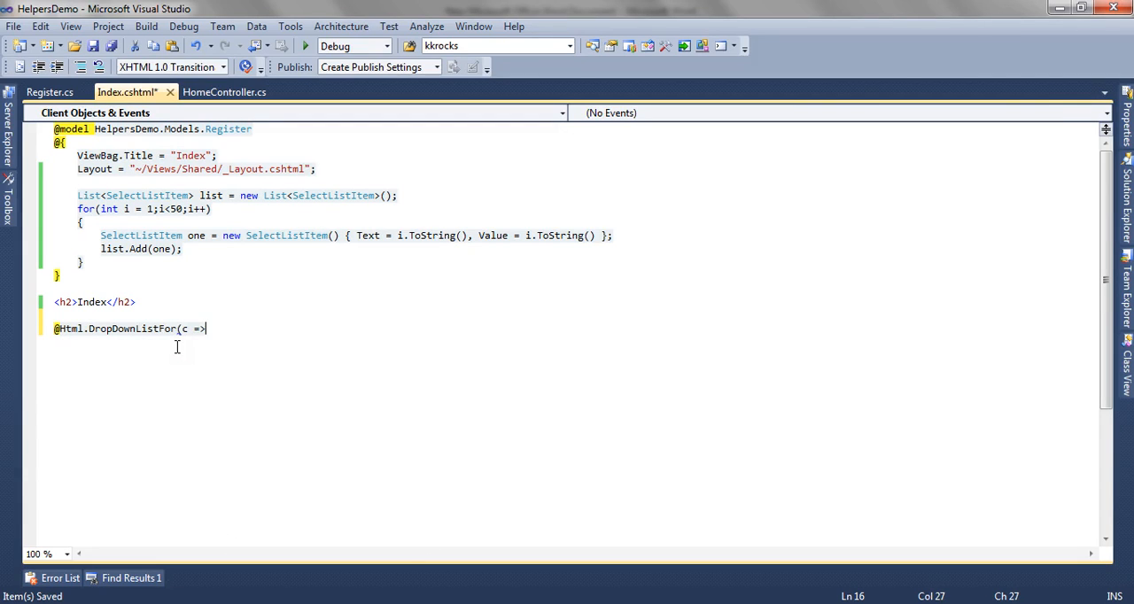
text(c.Age)
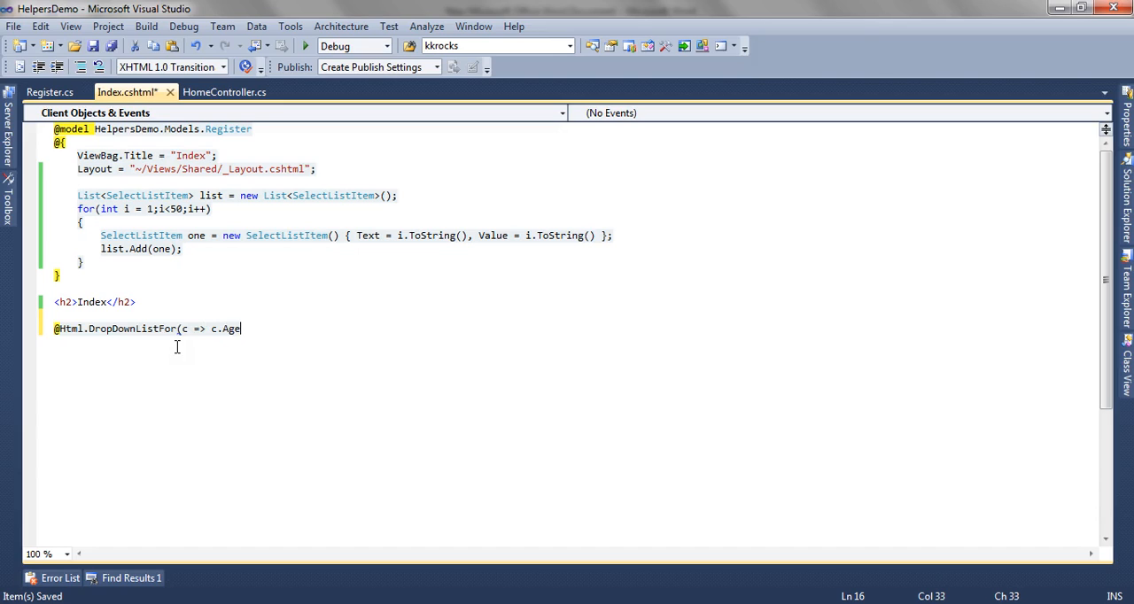
text(,)
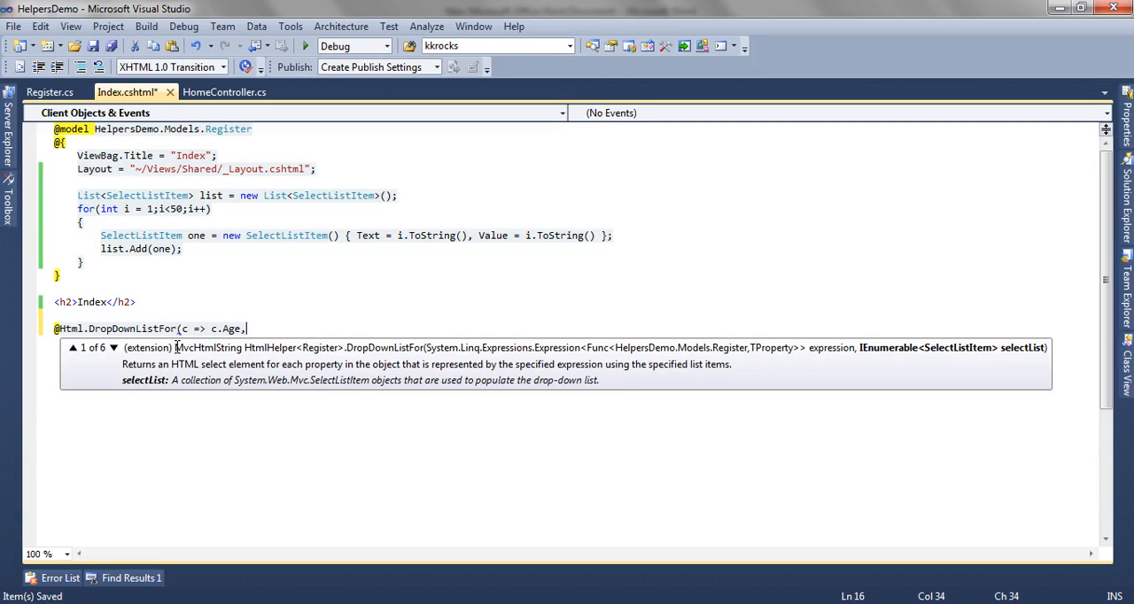
text())
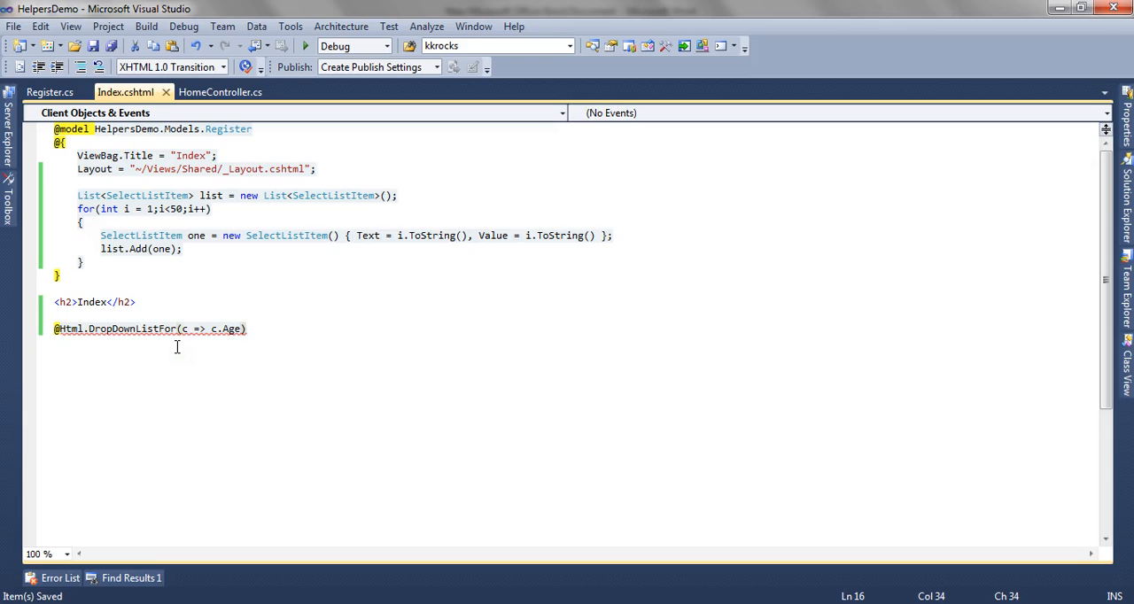
mouse_move(196, 330)
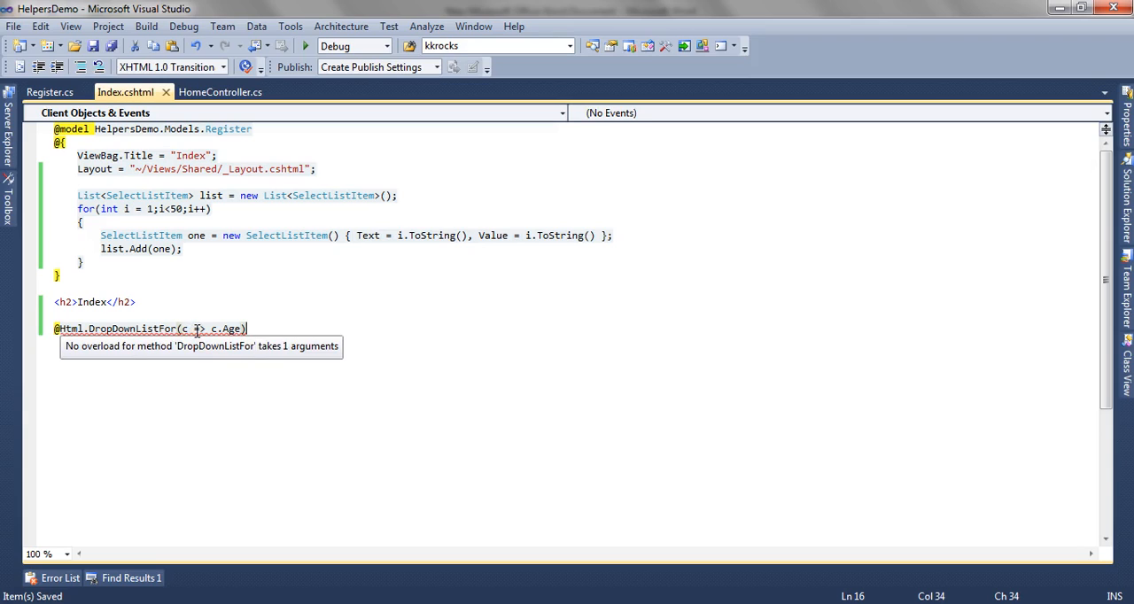
text(,)
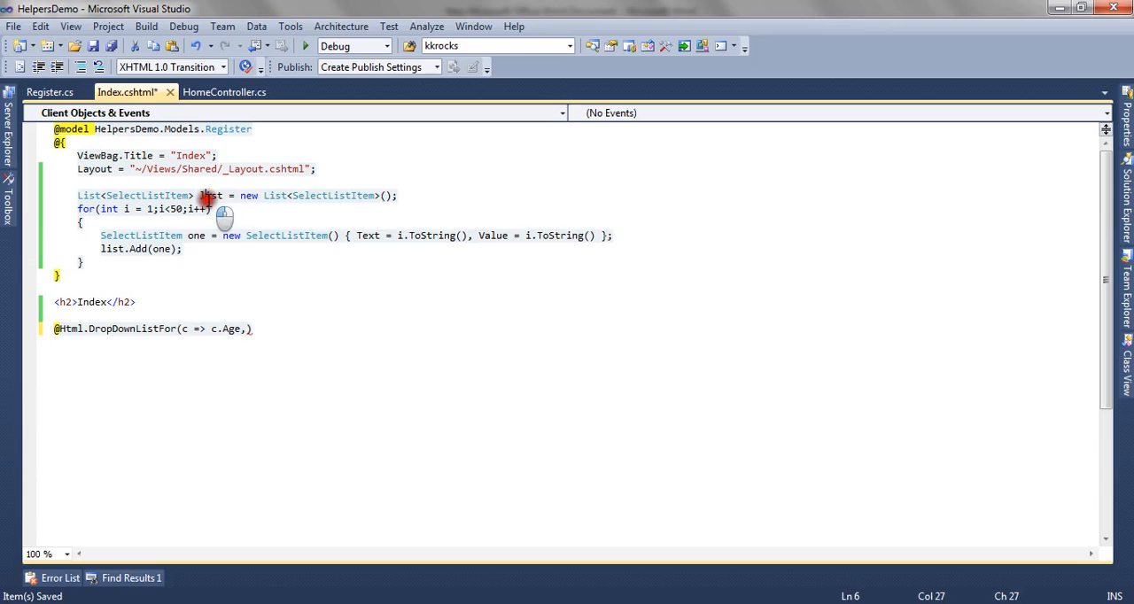
Pass list as the dropdown's items, run the site and check the numbered age dropdown
double_click(176, 209)
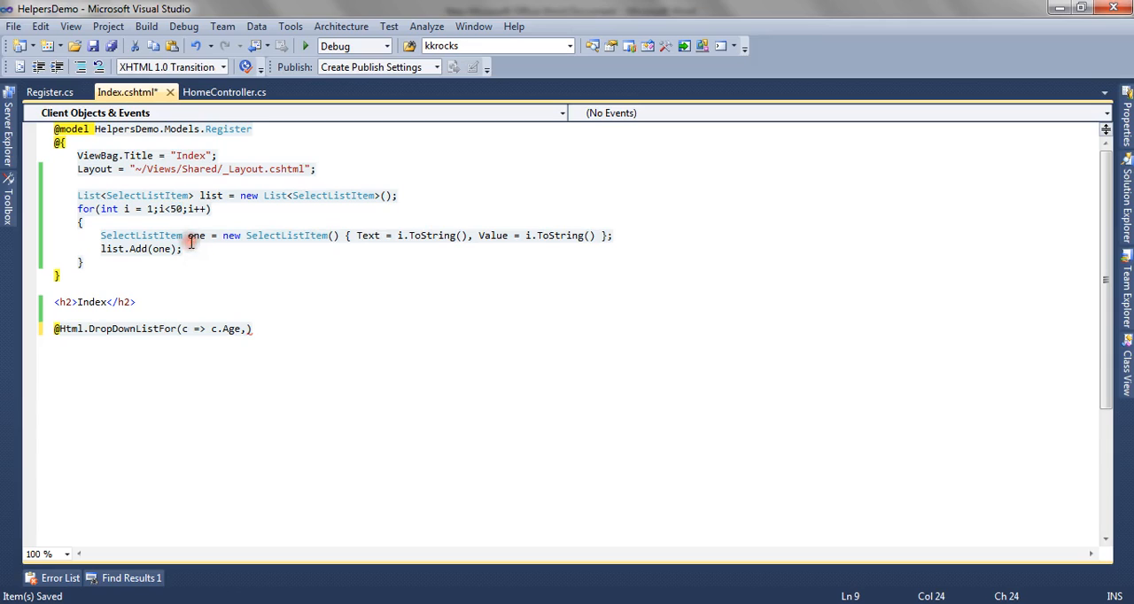
text(li)
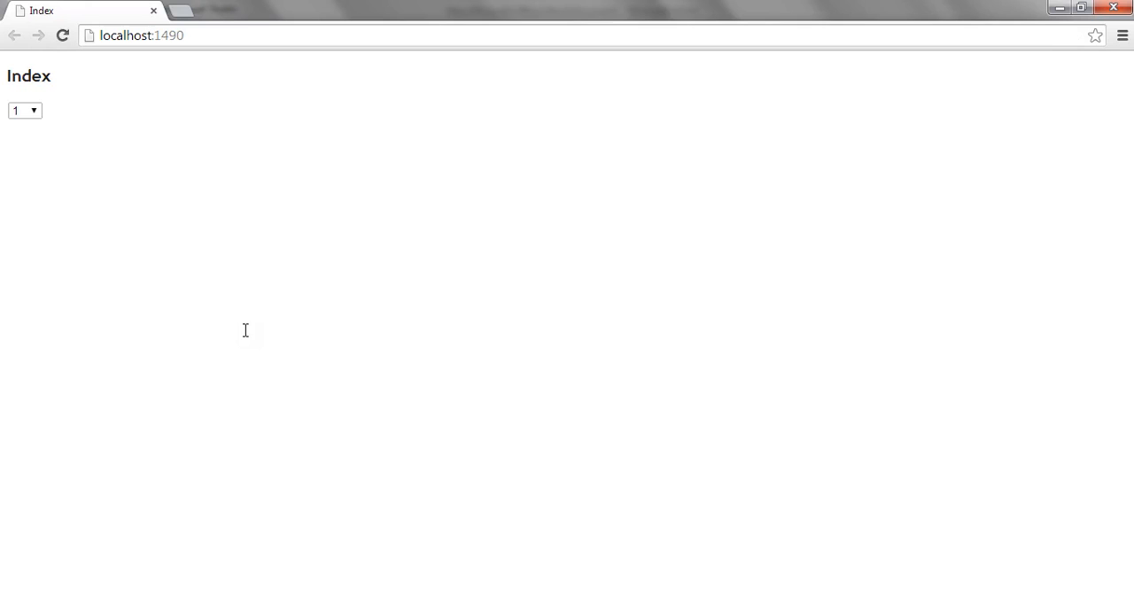
click(25, 110)
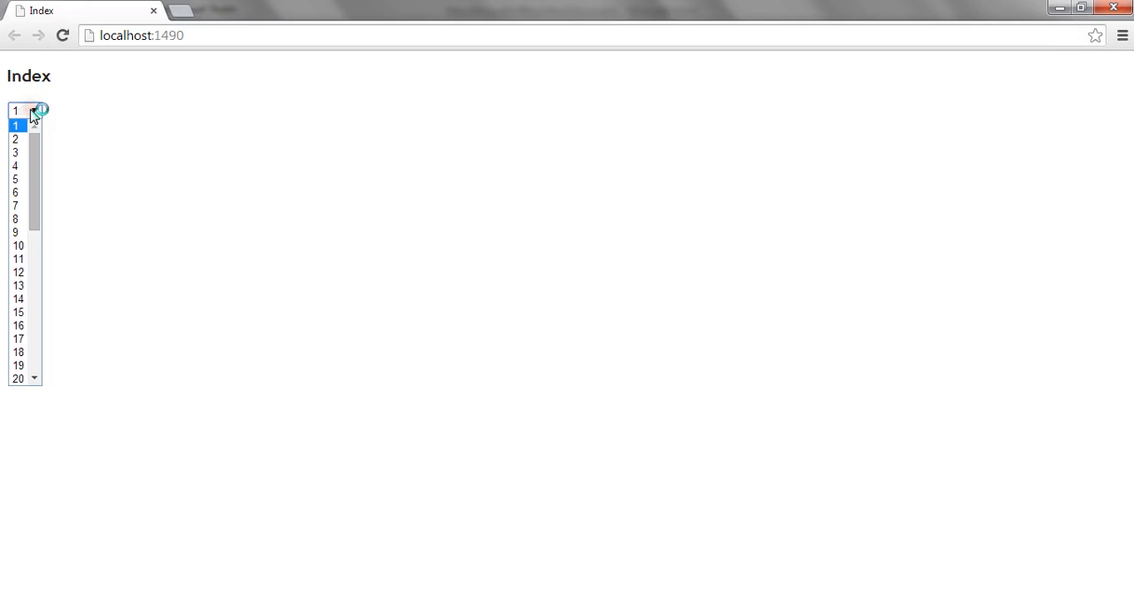
click(35, 110)
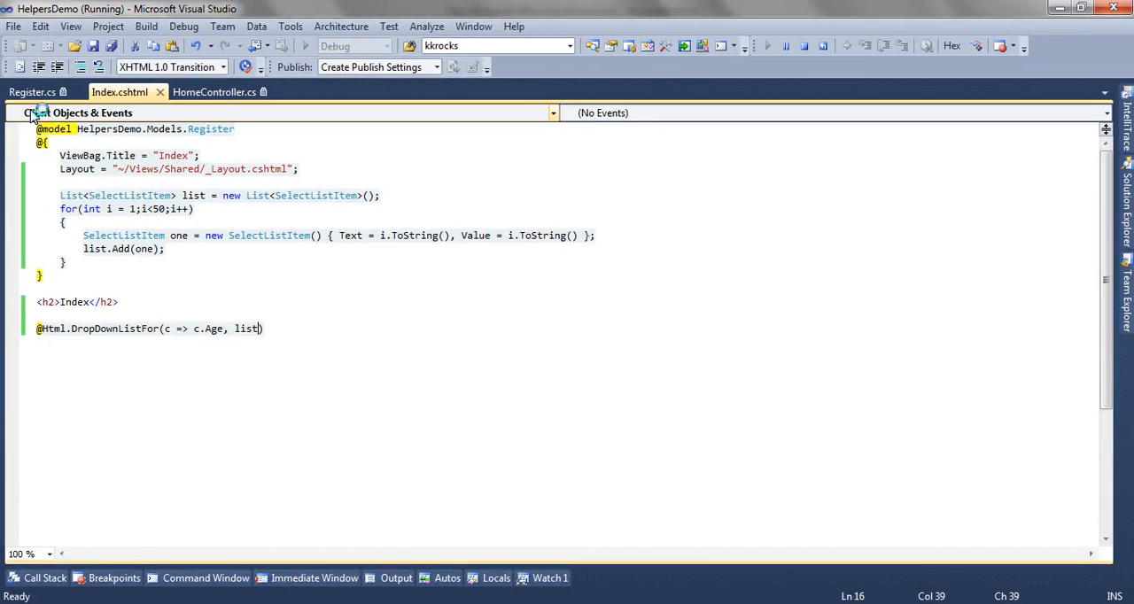
Add "Select" as the dropdown's option label and launch the page in the browser
text(,)
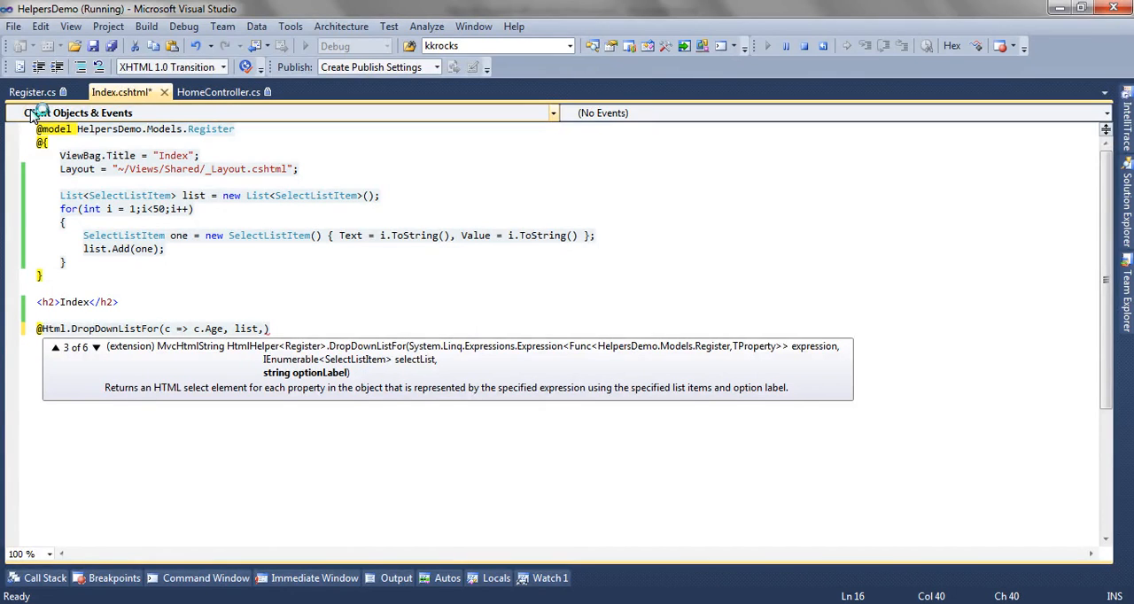
text("")
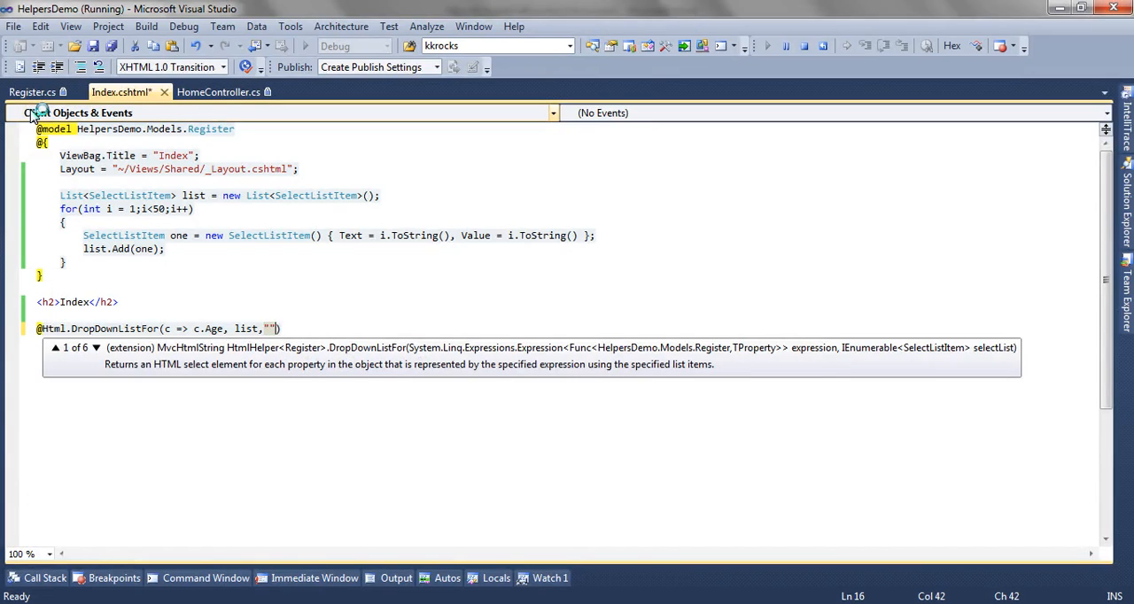
text(Select)
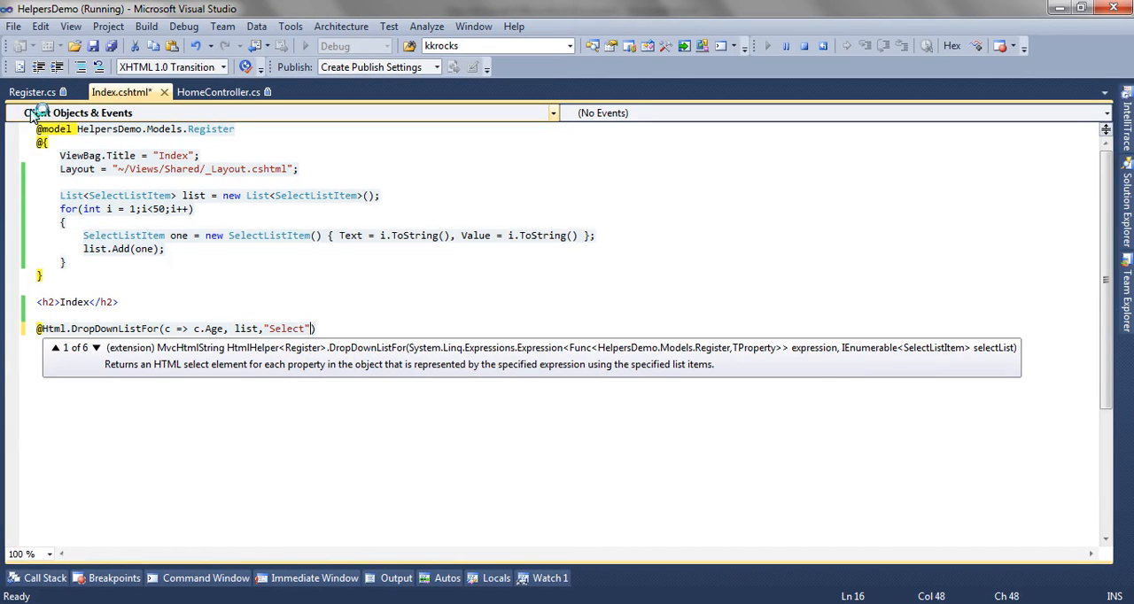
key(ctrl+s)
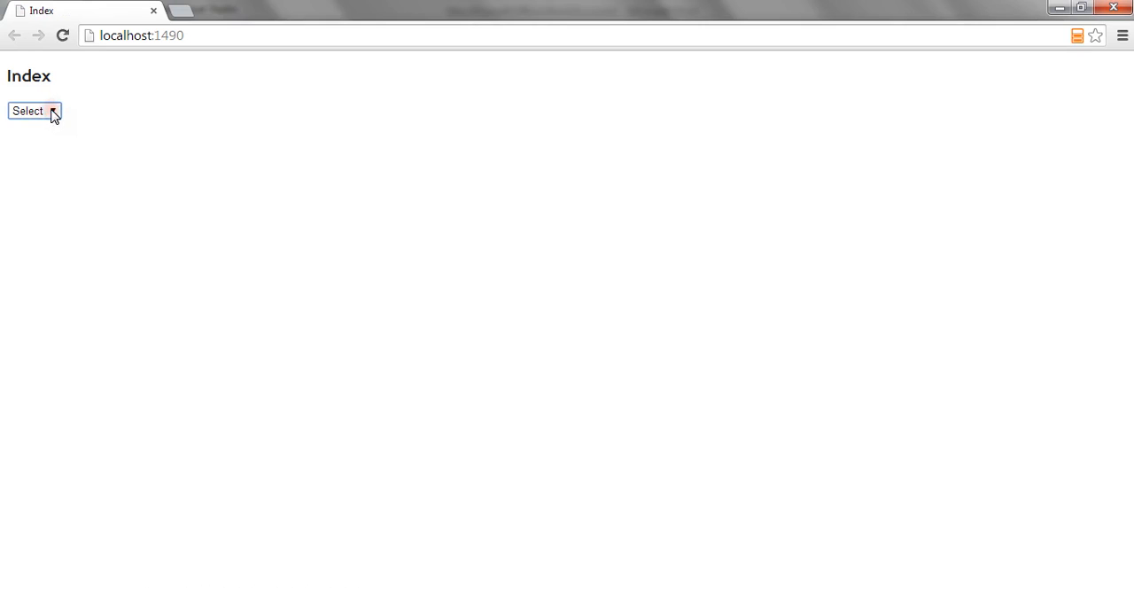
Expand the age dropdown on localhost to confirm the Select label appears
click(28, 110)
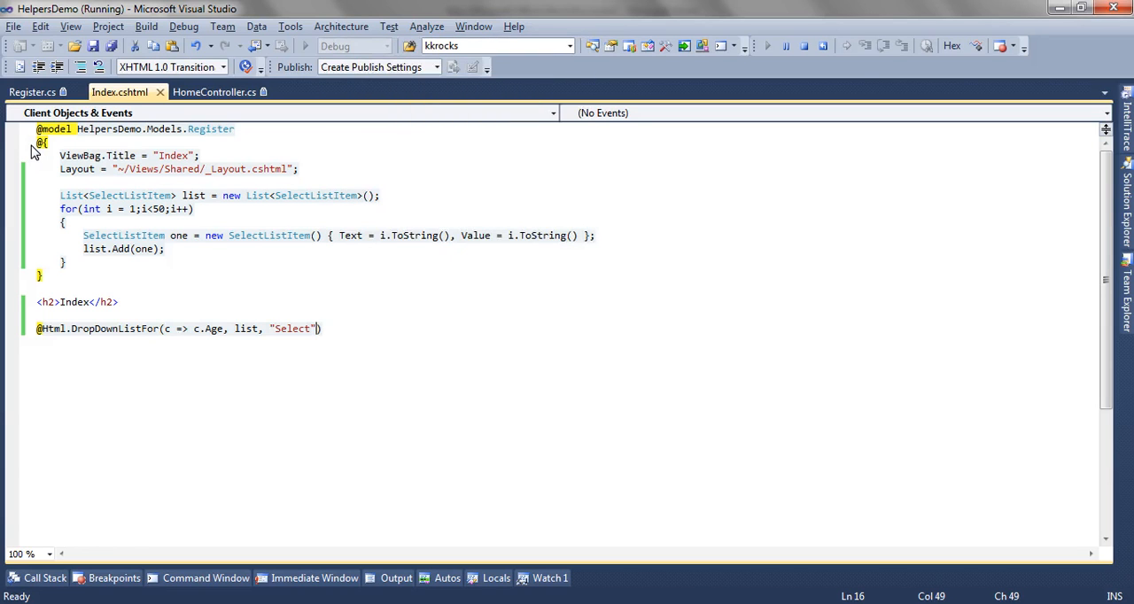
Locate the DropDownListFor overload that accepts htmlAttributes
text(,)
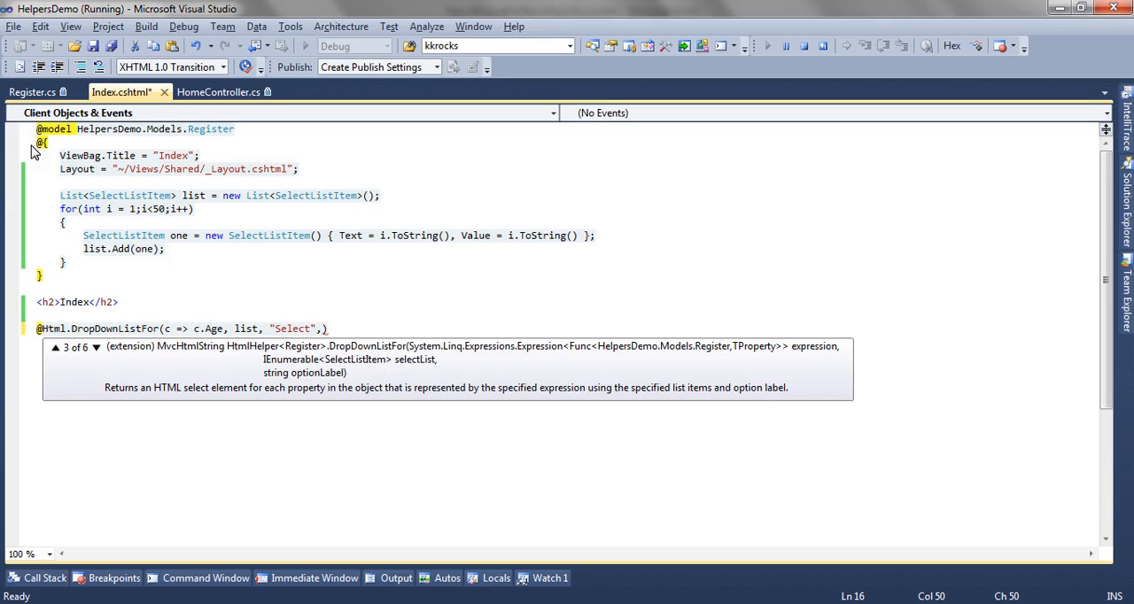
click(96, 347)
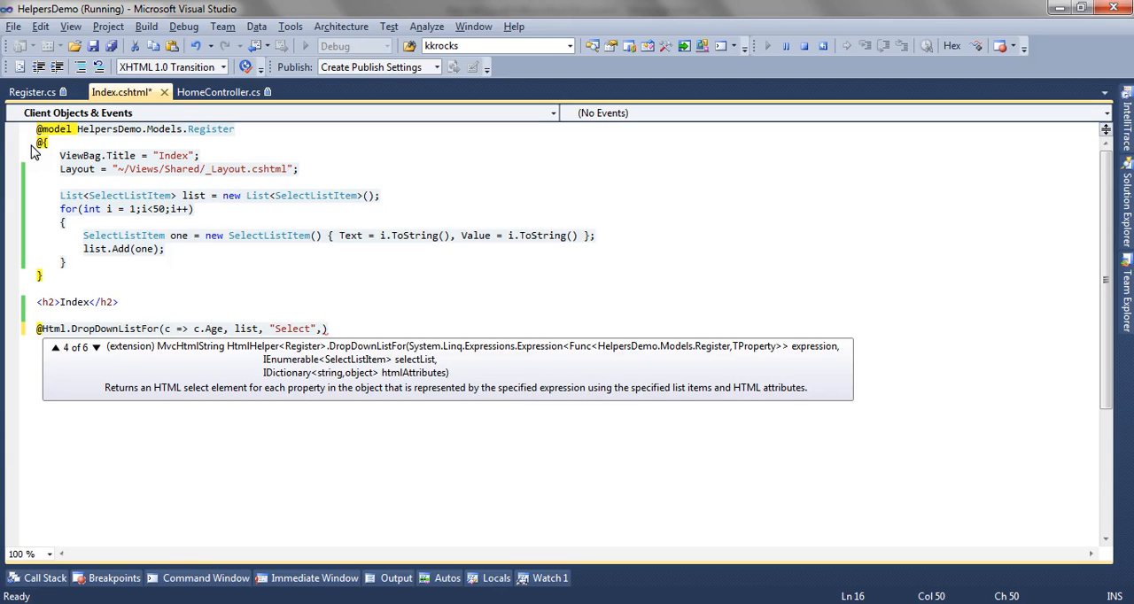
click(95, 348)
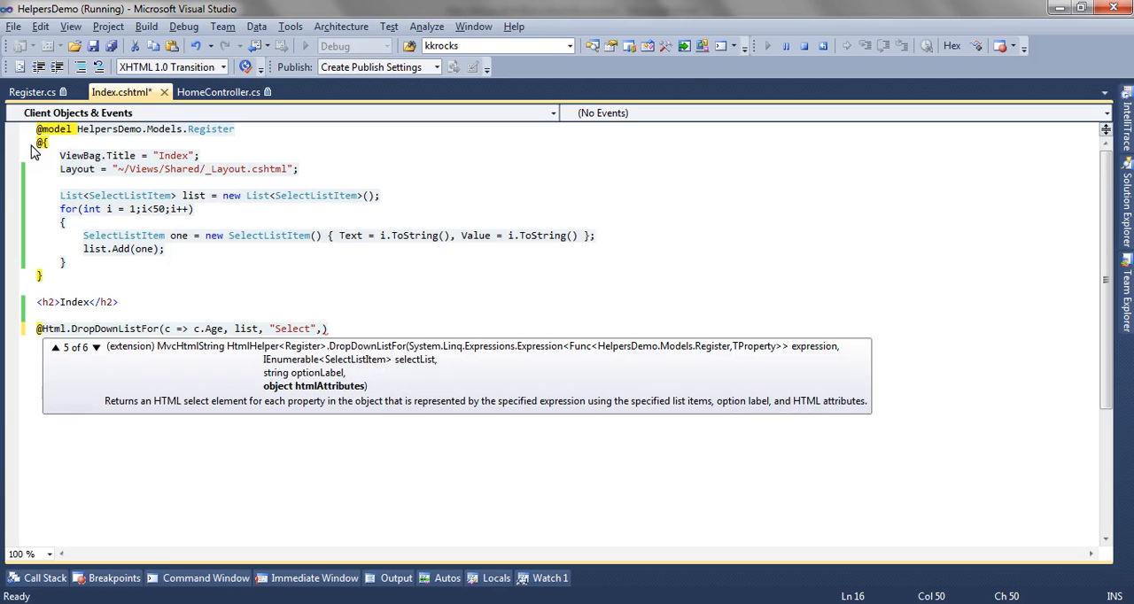
Pass new { style = "font-weight:bold;" } as htmlAttributes and check the bold dropdown in Chrome
text(new {)
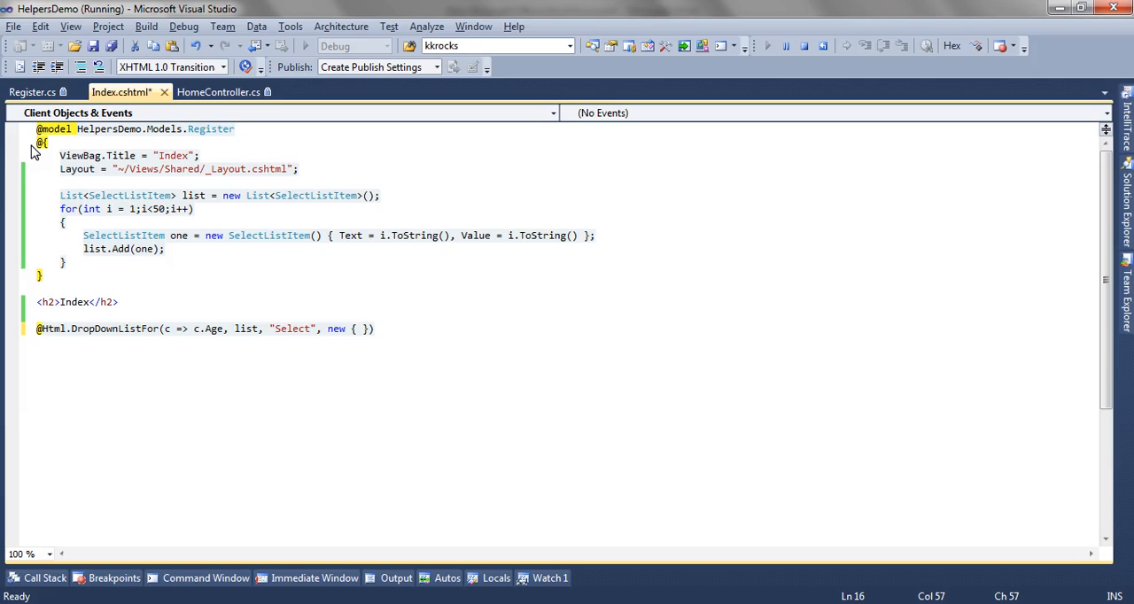
text(style="")
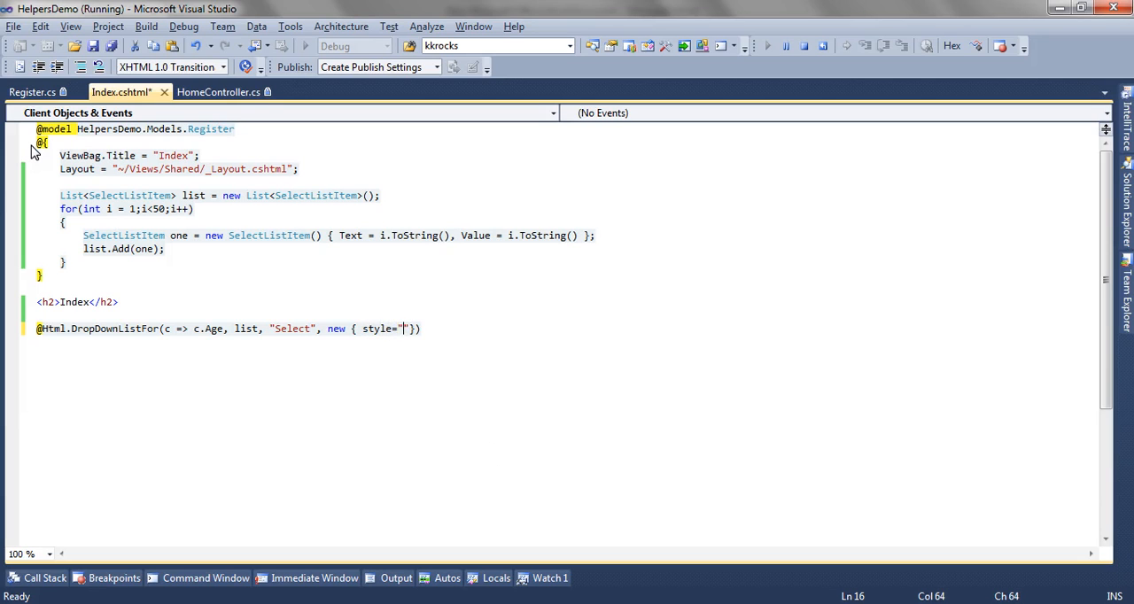
text(font)
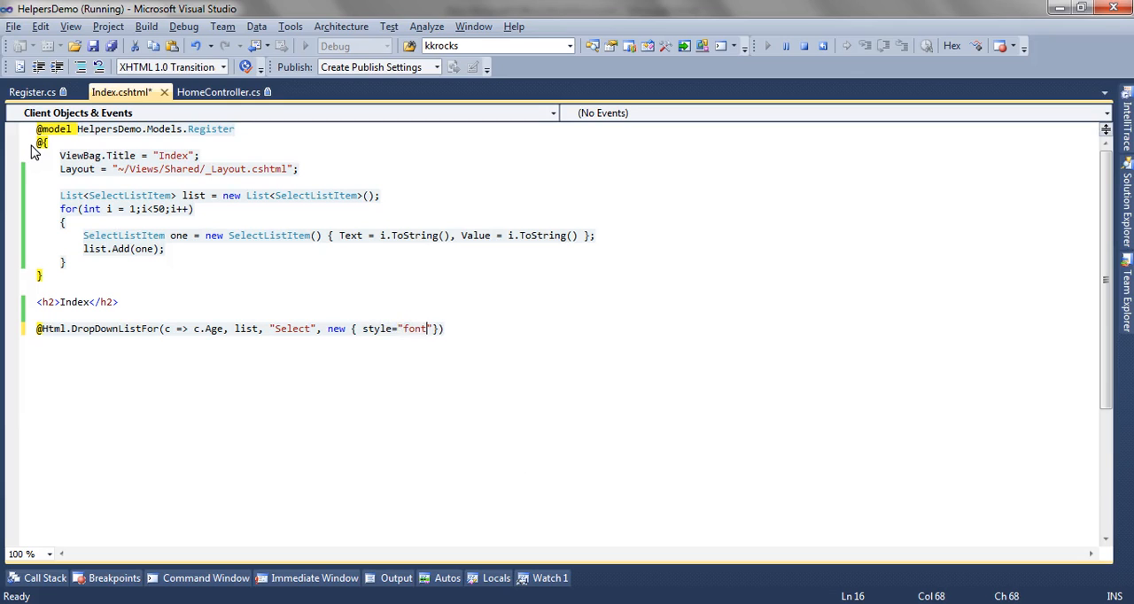
text(-weight)
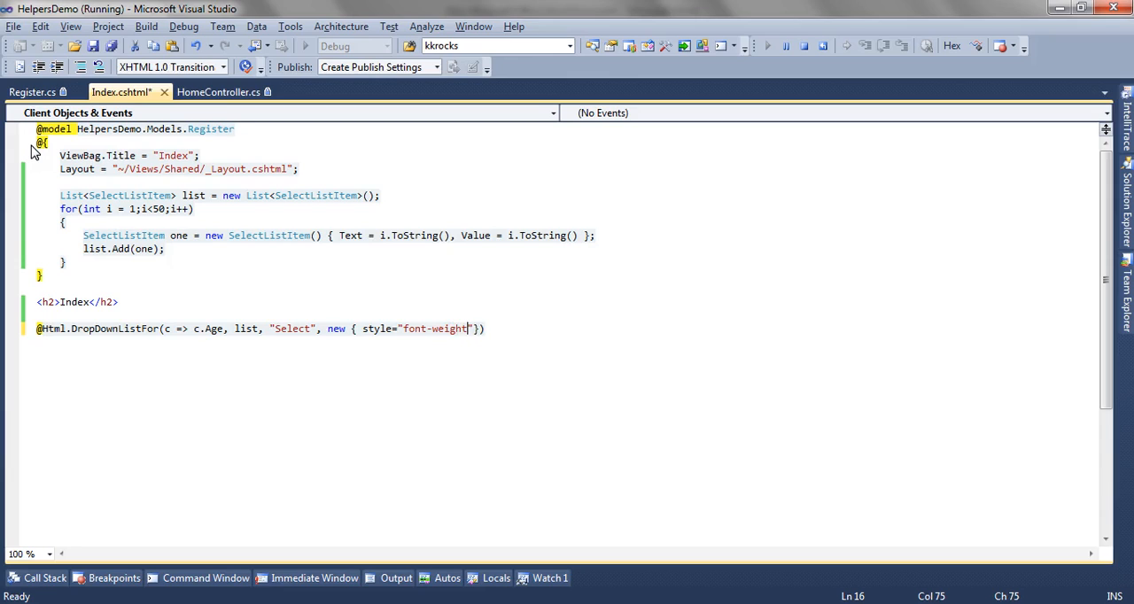
text(:bold)
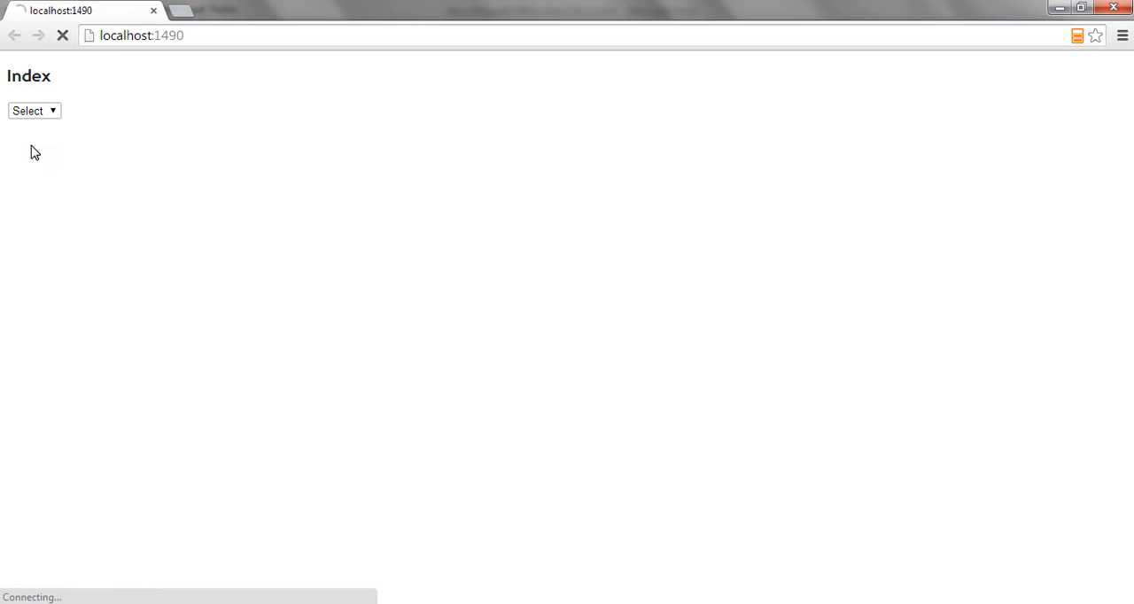
click(36, 109)
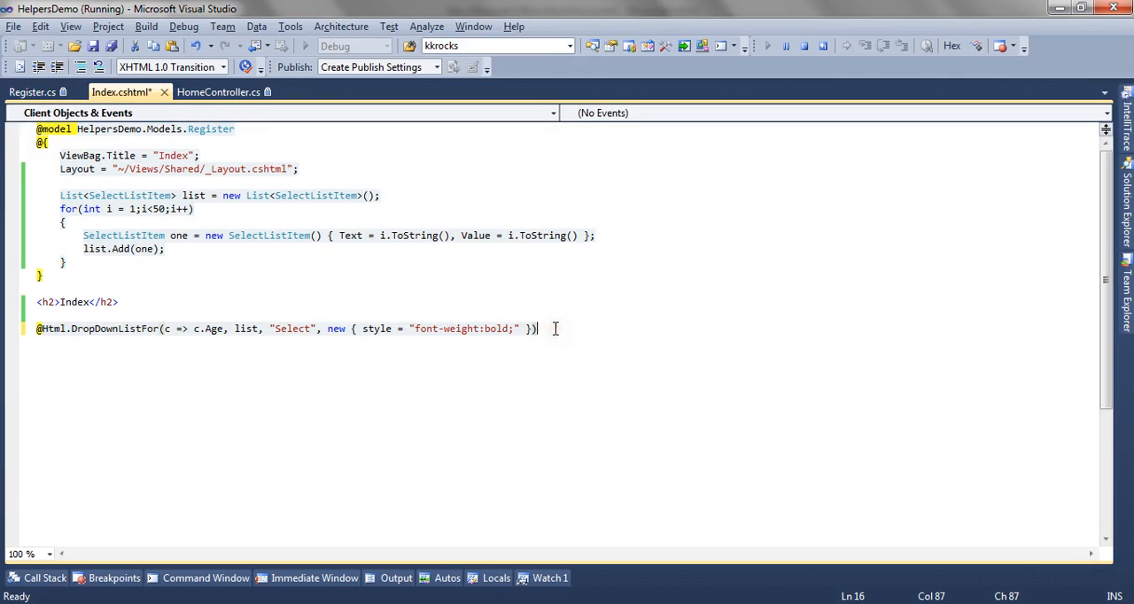
Save Index.cshtml and review the overload taking selectList, optionLabel and htmlAttributes
key(ctrl+s)
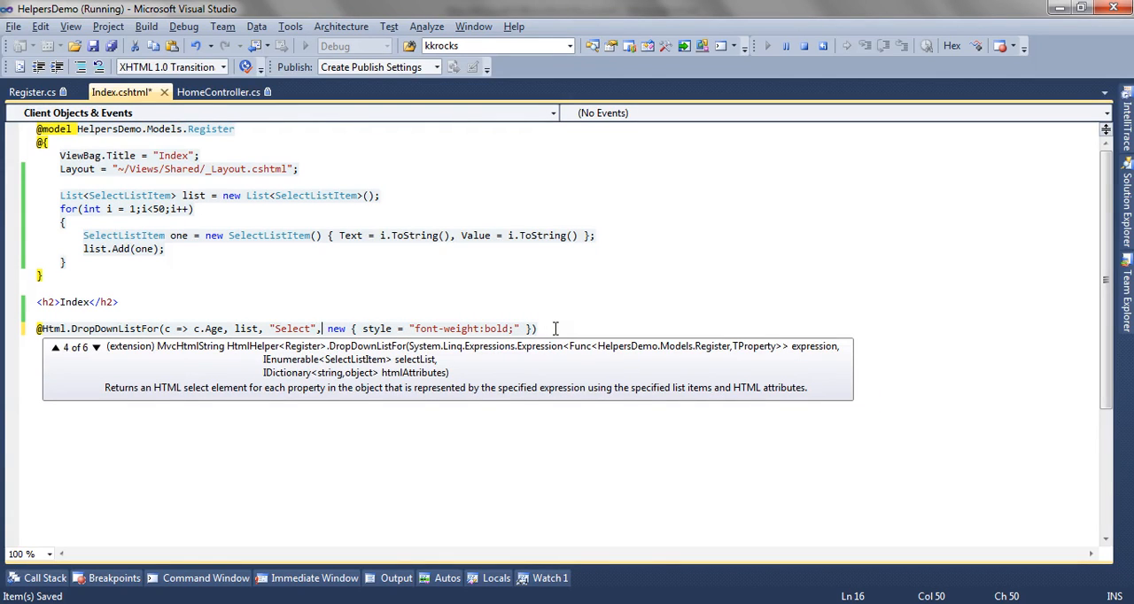
click(95, 347)
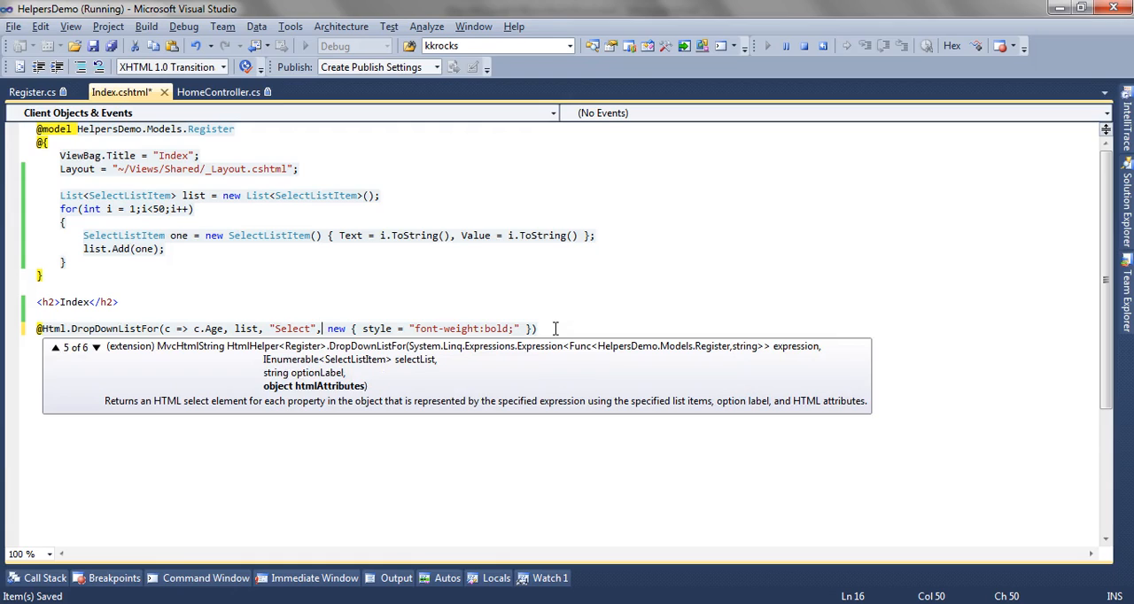